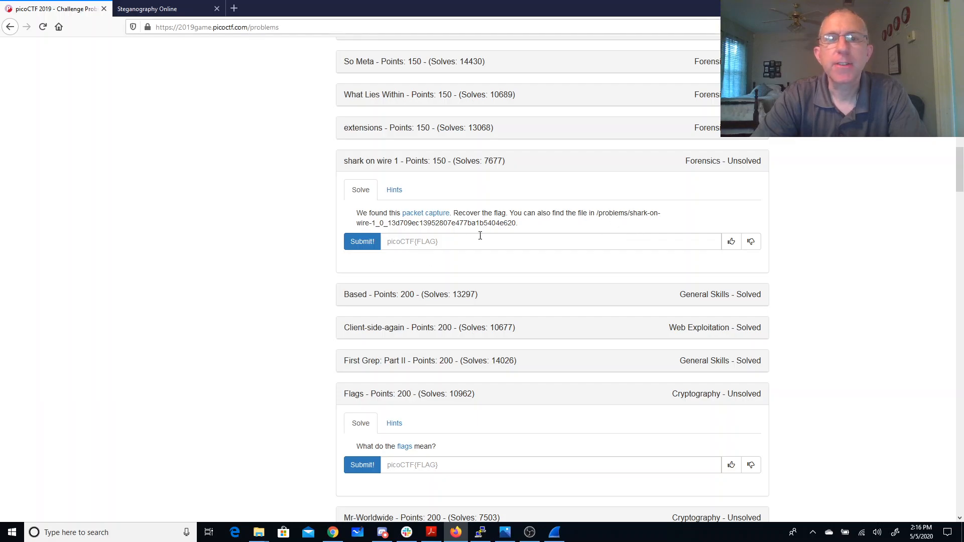
Step: Download capture.pcap from the shark on wire 1 challenge's 'packet capture' link
click(394, 190)
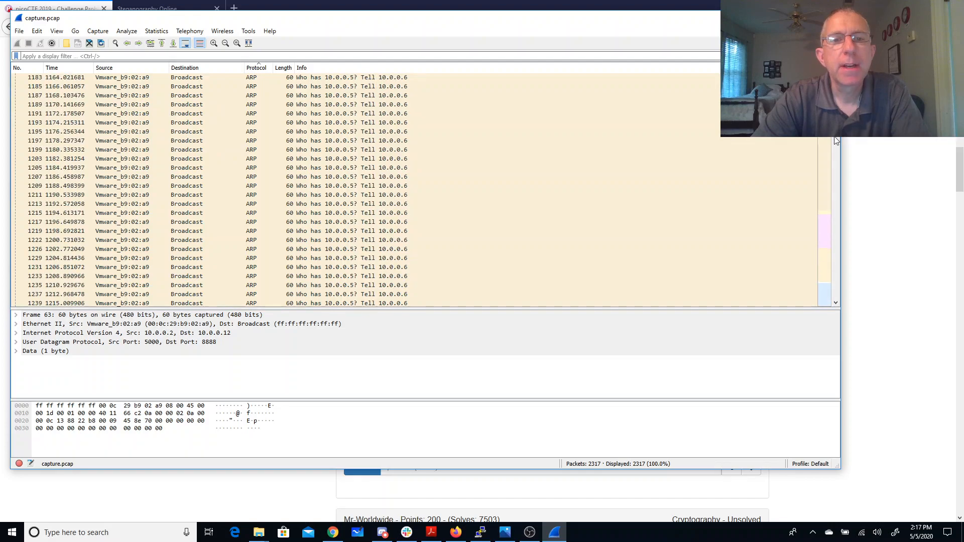
Step: Scroll the packet list past ARP, ICMPv6, LLMNR, MDNS and SSDP to the TCP packets
scroll(down, 3)
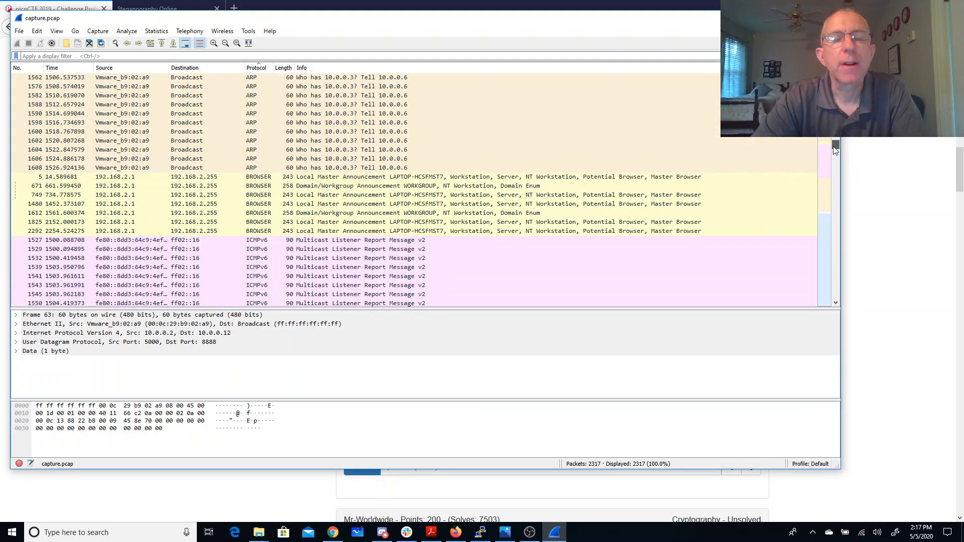
scroll(down, 3)
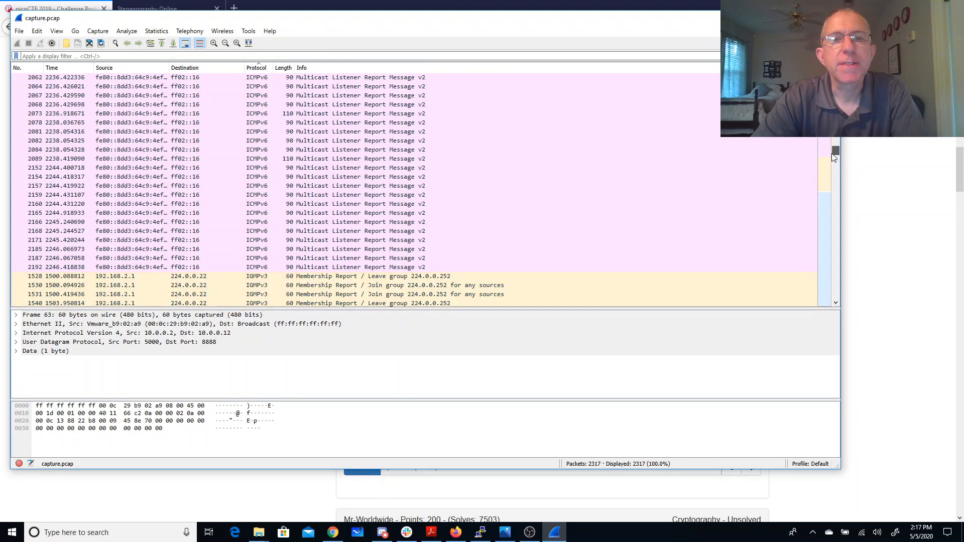
scroll(down, 3)
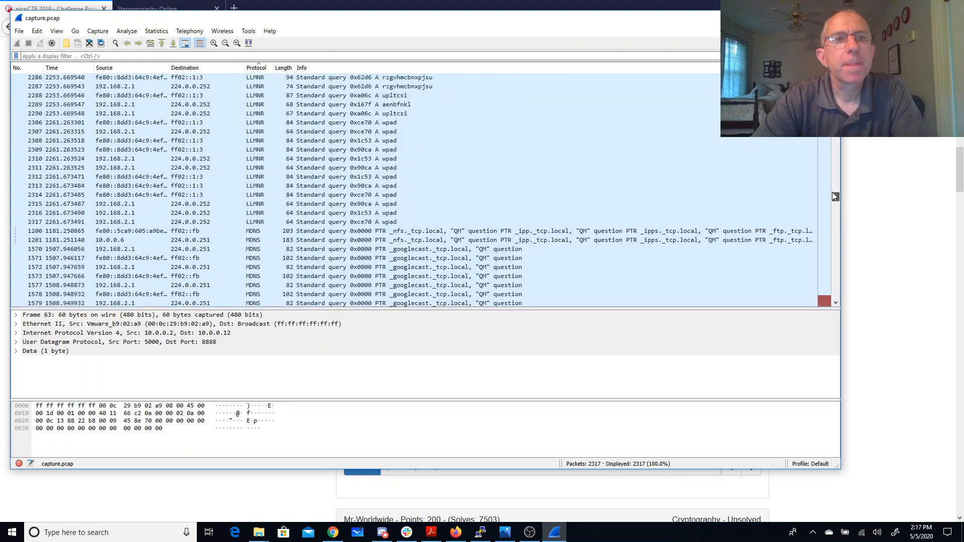
scroll(down, 3)
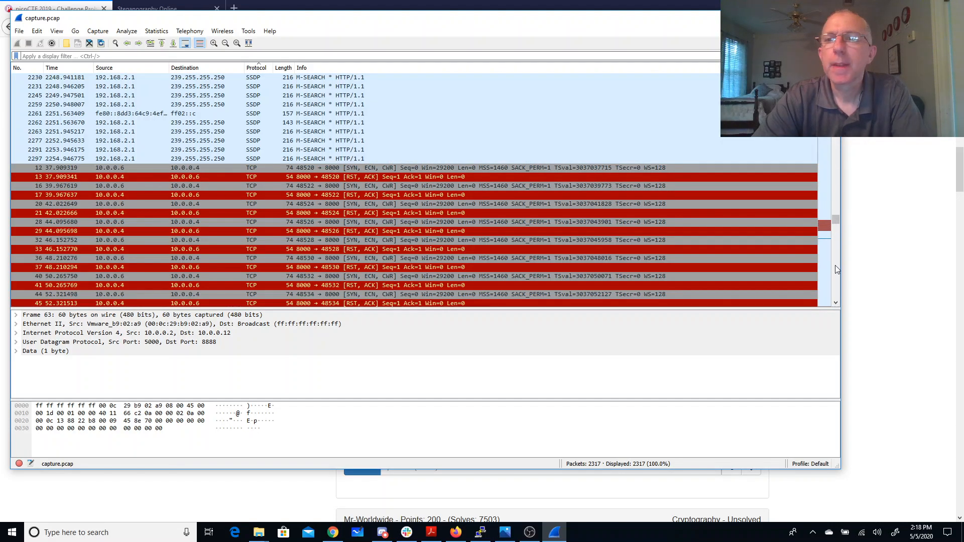
mouse_move(300, 222)
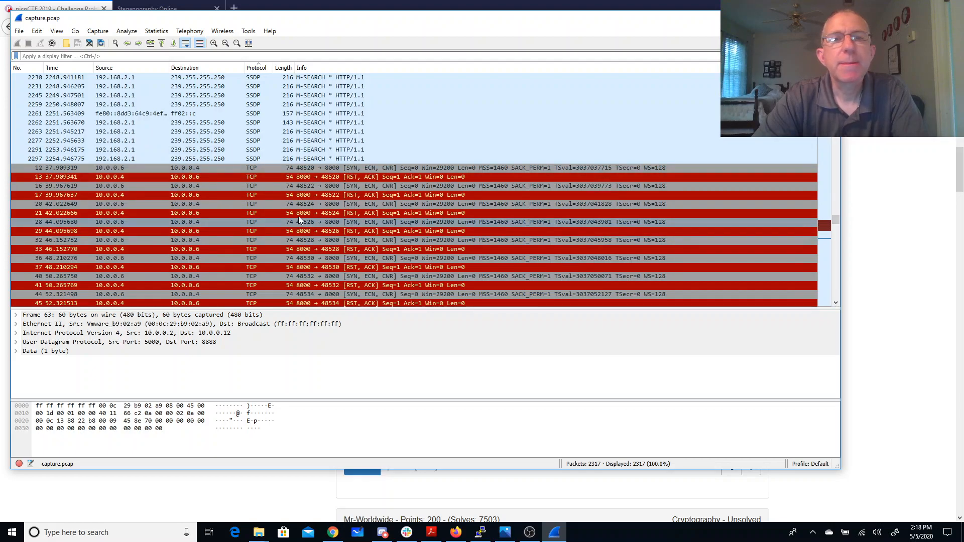
mouse_move(381, 178)
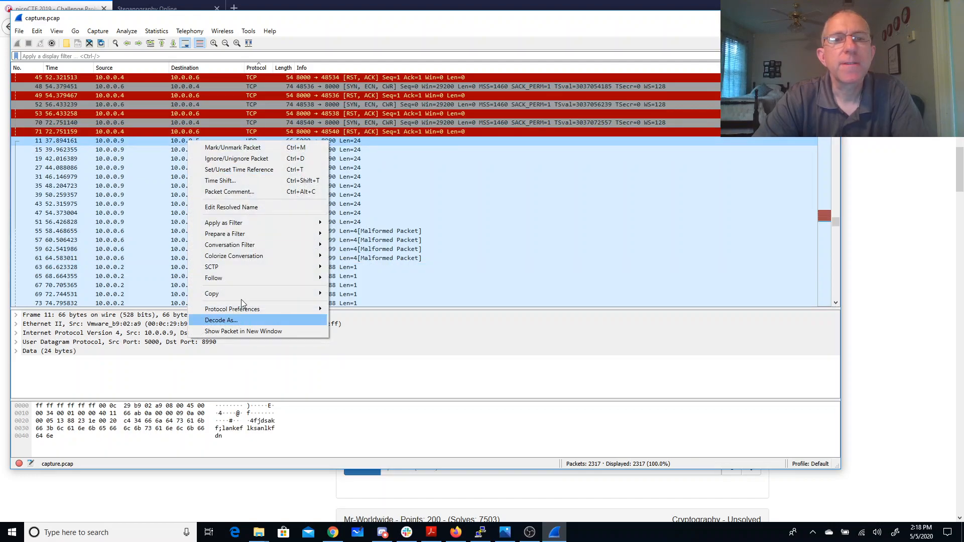
Step: Follow the 10.0.0.9 to 10.0.0.5 UDP stream, close it, and clear the filter
click(220, 319)
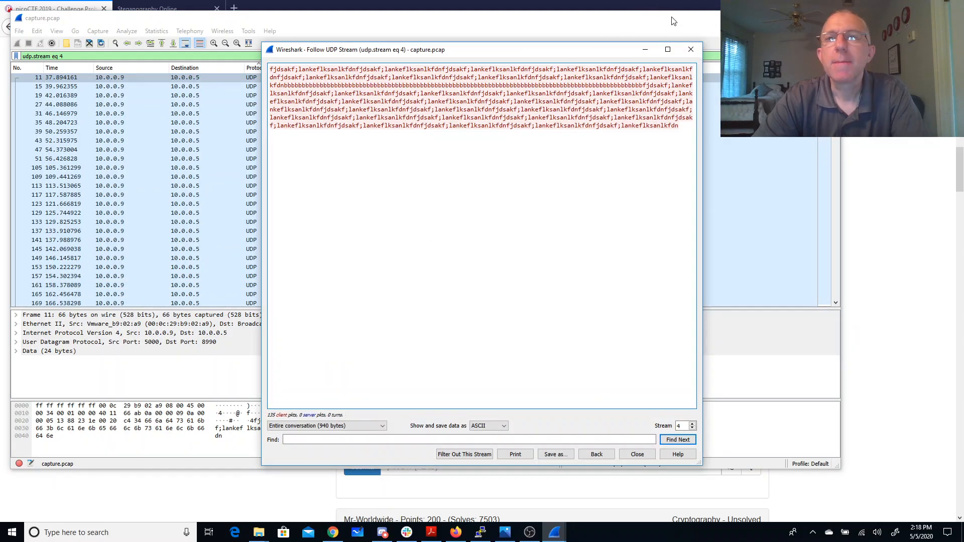
click(636, 454)
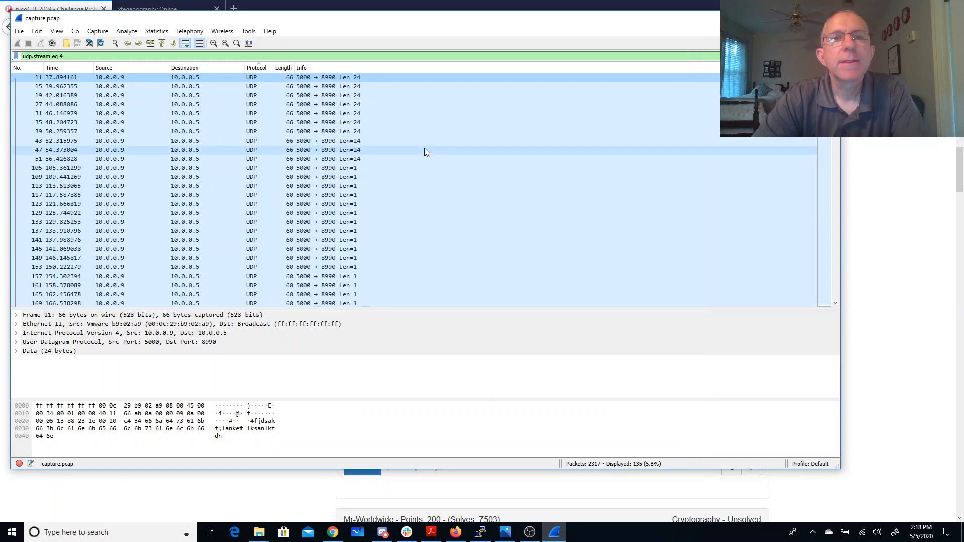
click(114, 55)
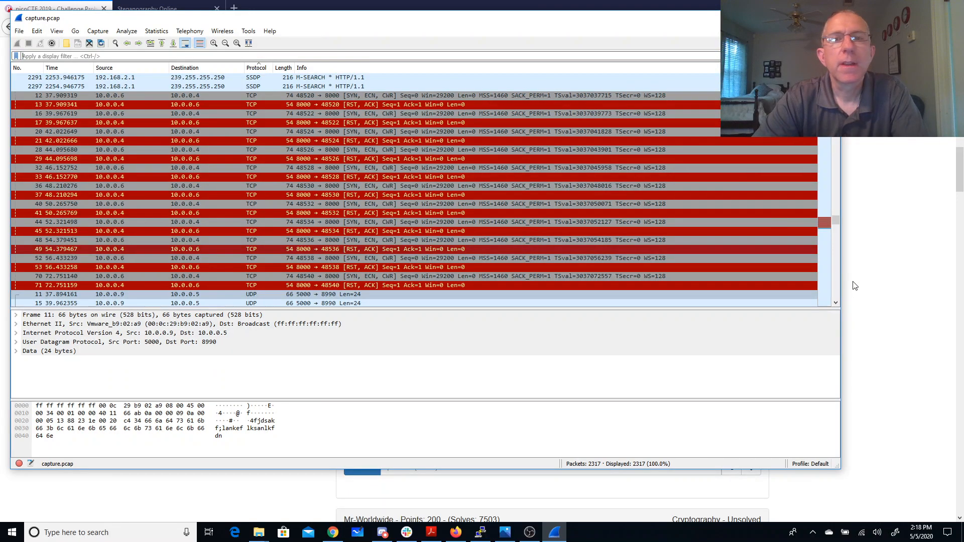
Step: Scroll to packet 63 and follow its 10.0.0.2 to 10.0.0.12 UDP stream
scroll(down, 3)
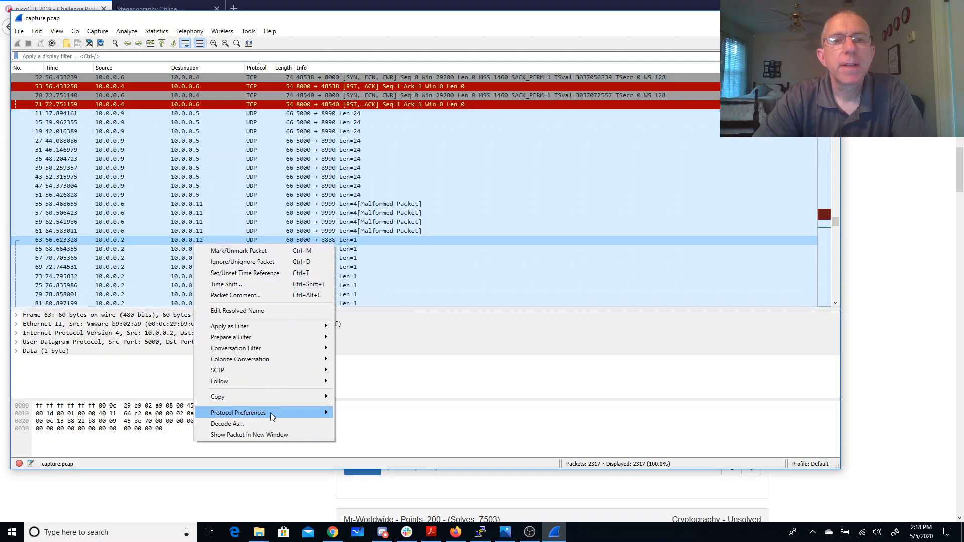
click(220, 381)
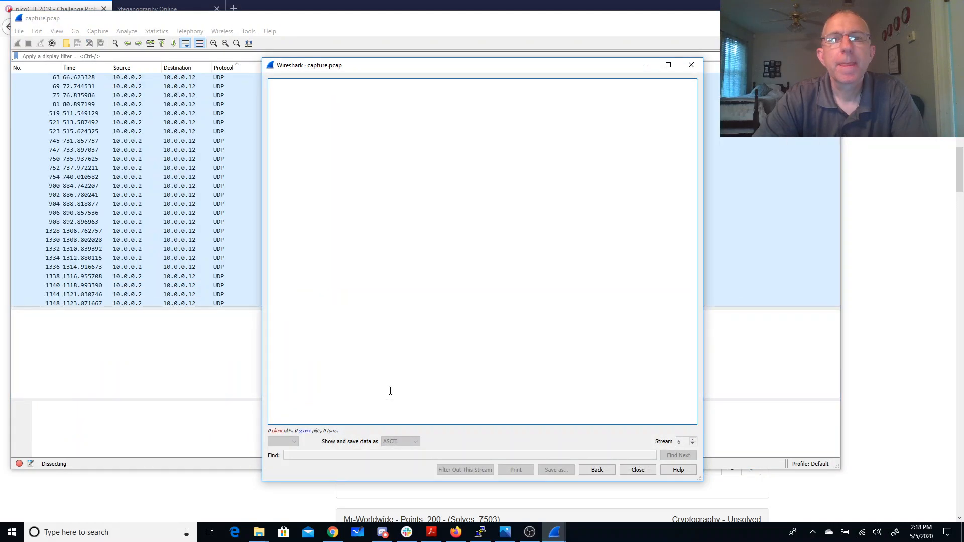